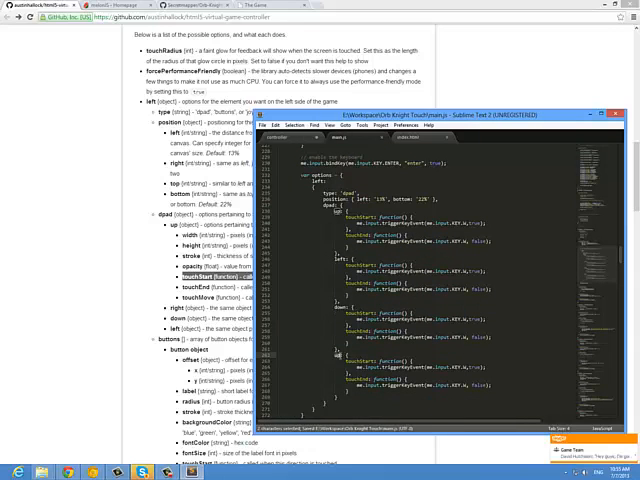
Enable 'Emulate touch events' in the DevTools Overrides settings for the Orb Knight page
{"action": "scroll", "scroll_direction": "down", "scroll_amount": 3}
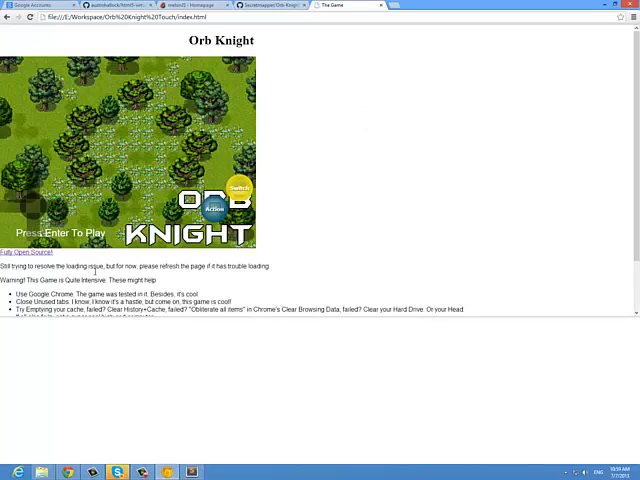
{"action": "key", "text": "F12"}
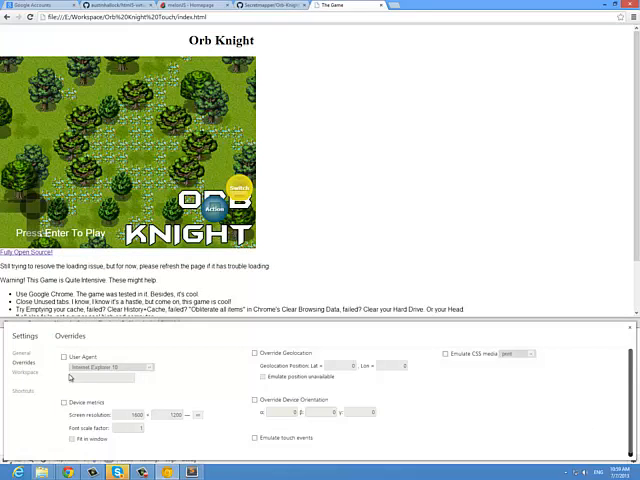
{"action": "left_click", "coordinate": [256, 436]}
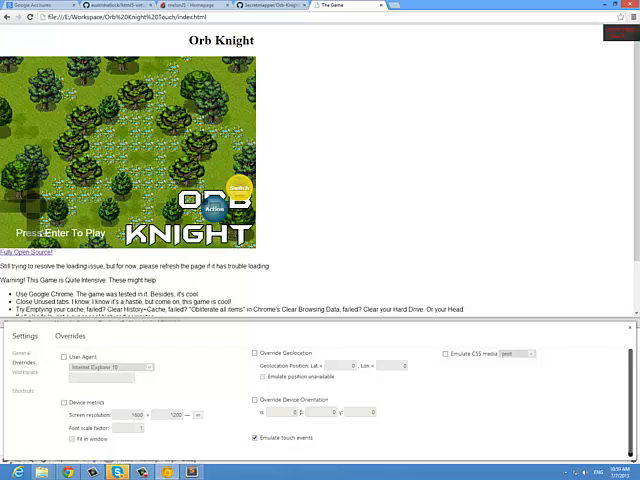